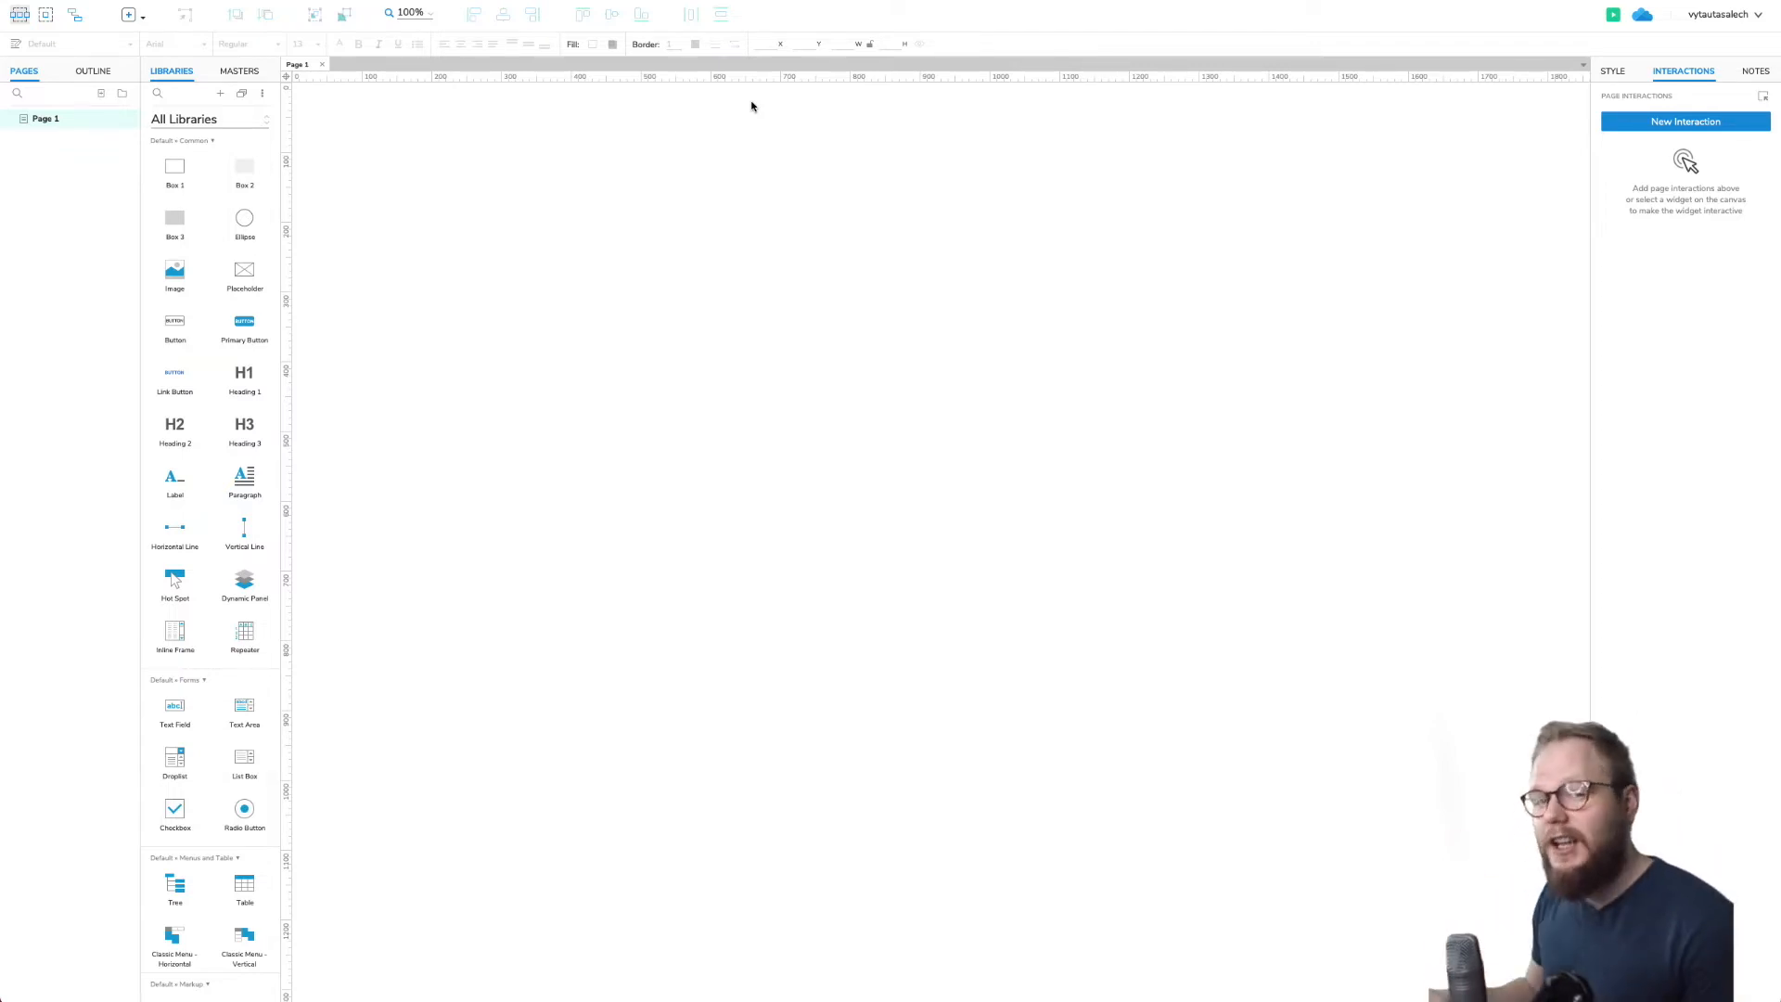
mouse_move(1254, 736)
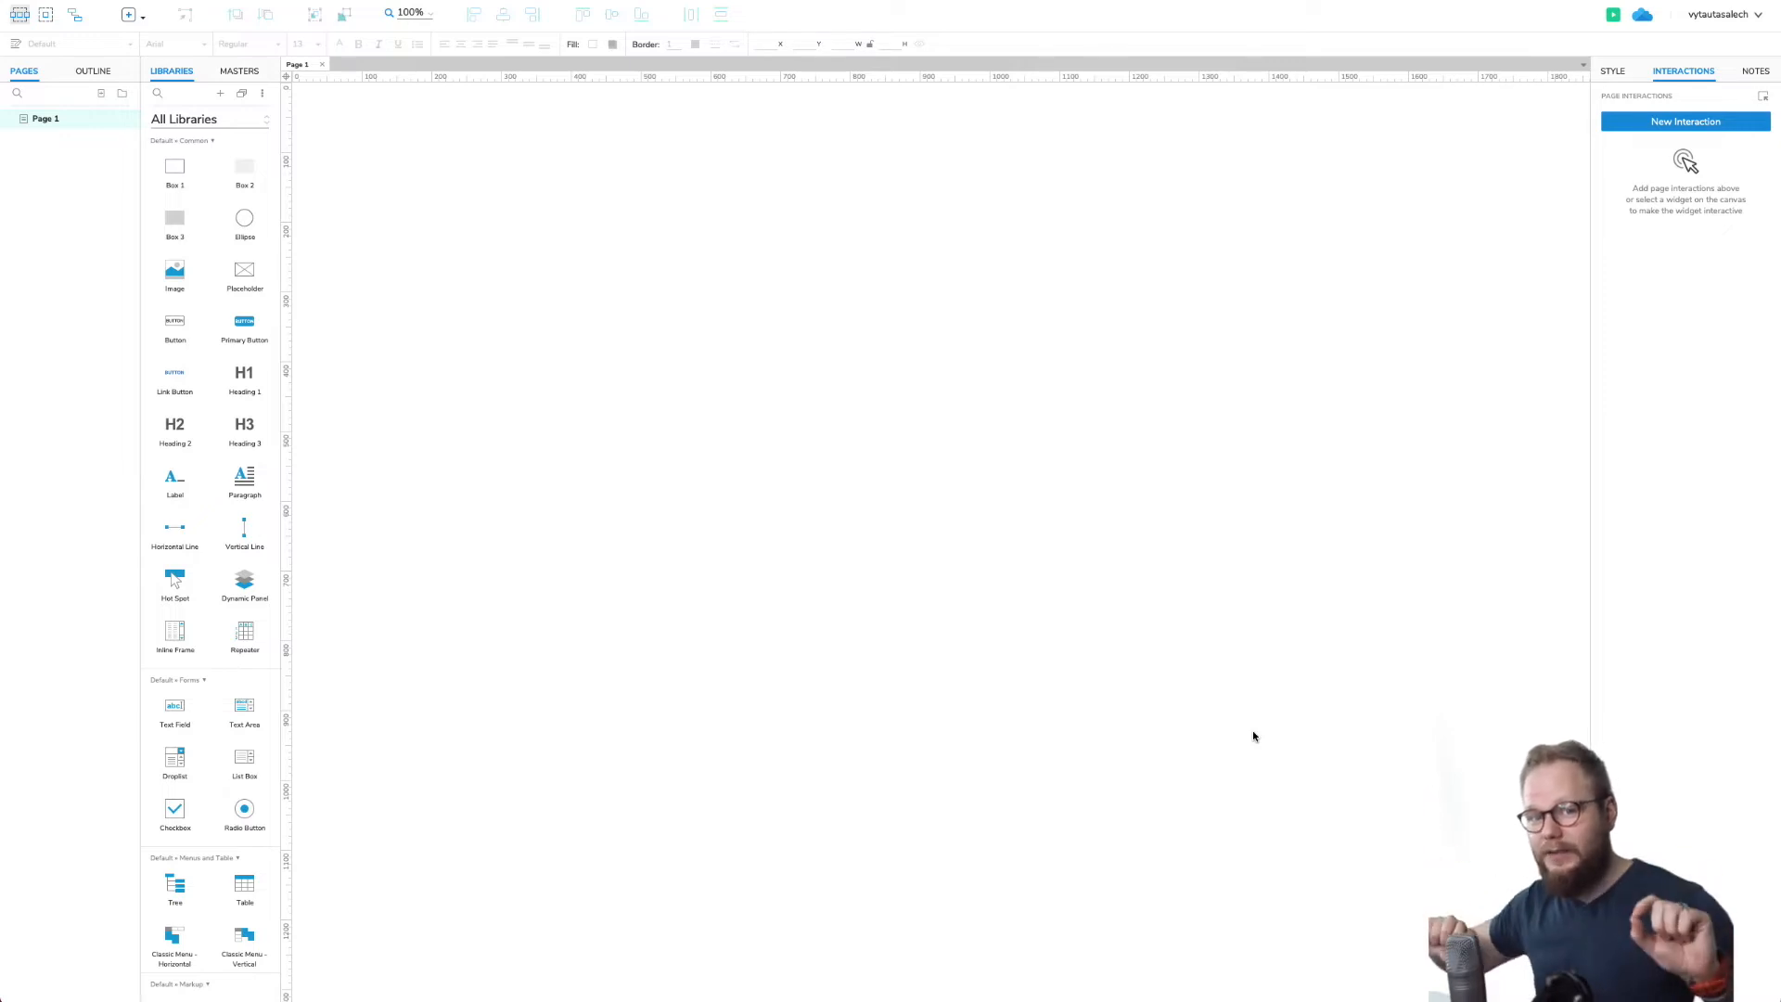
mouse_move(1206, 580)
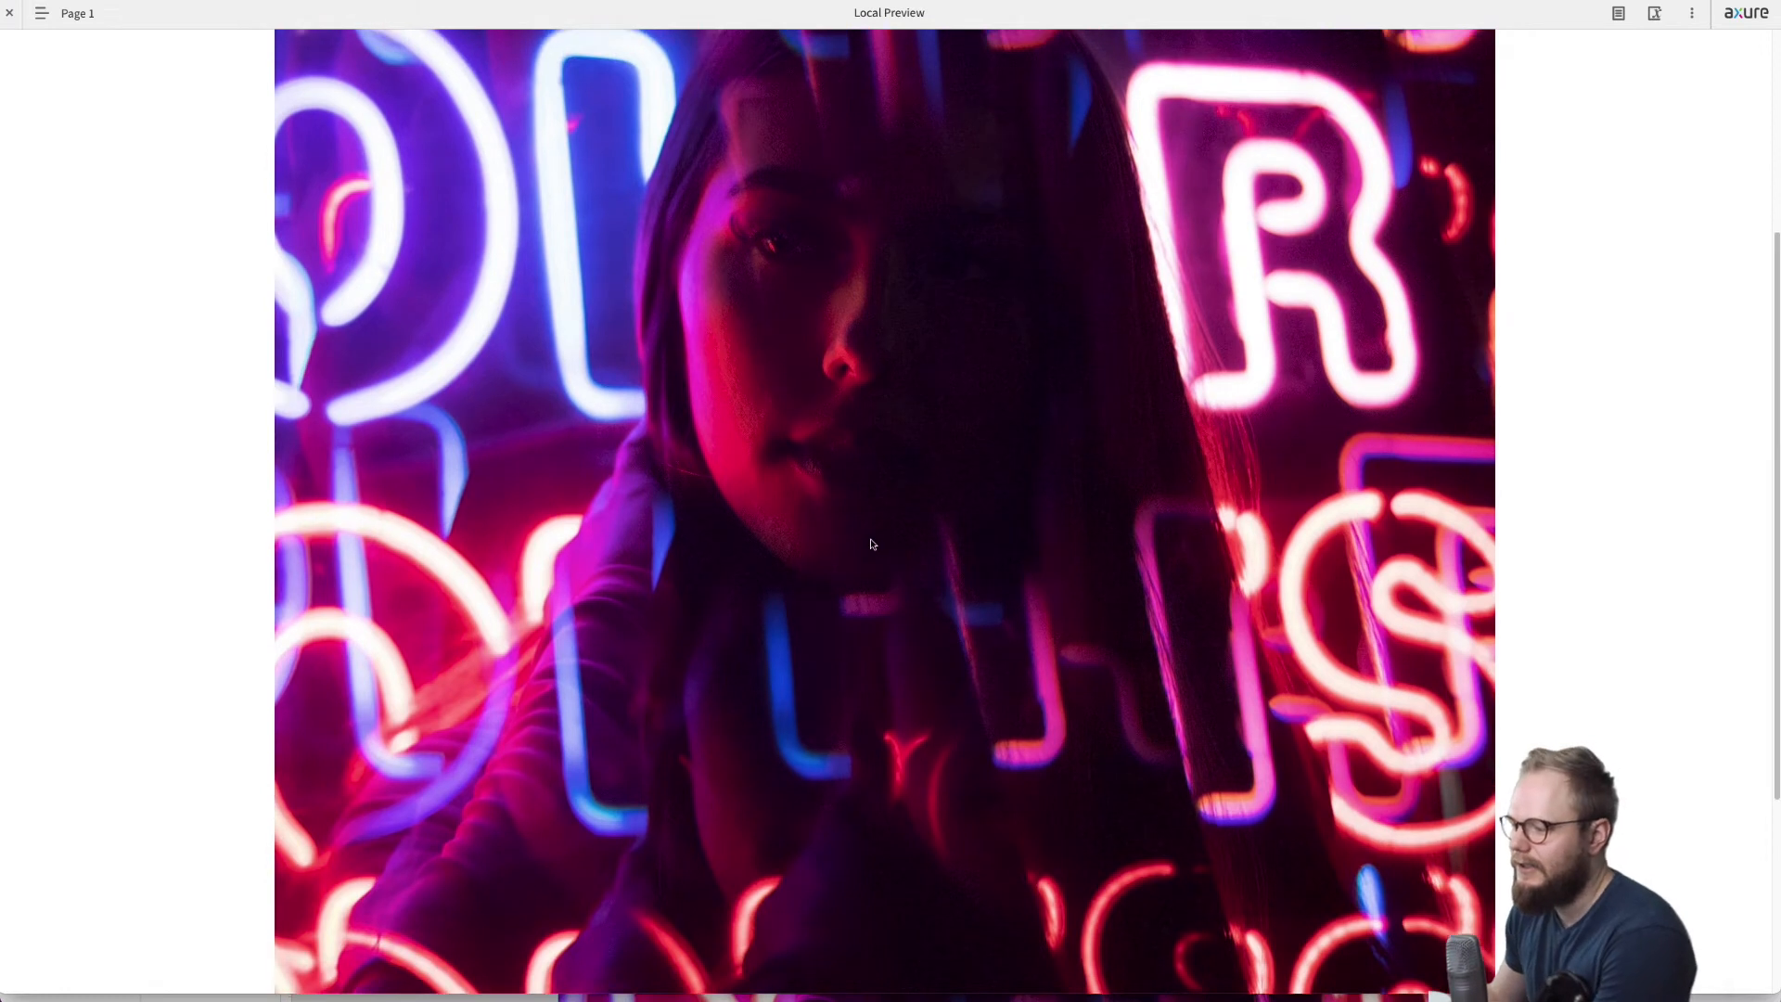
Scroll through the browser preview of the page before returning to the editor
scroll(up, 3)
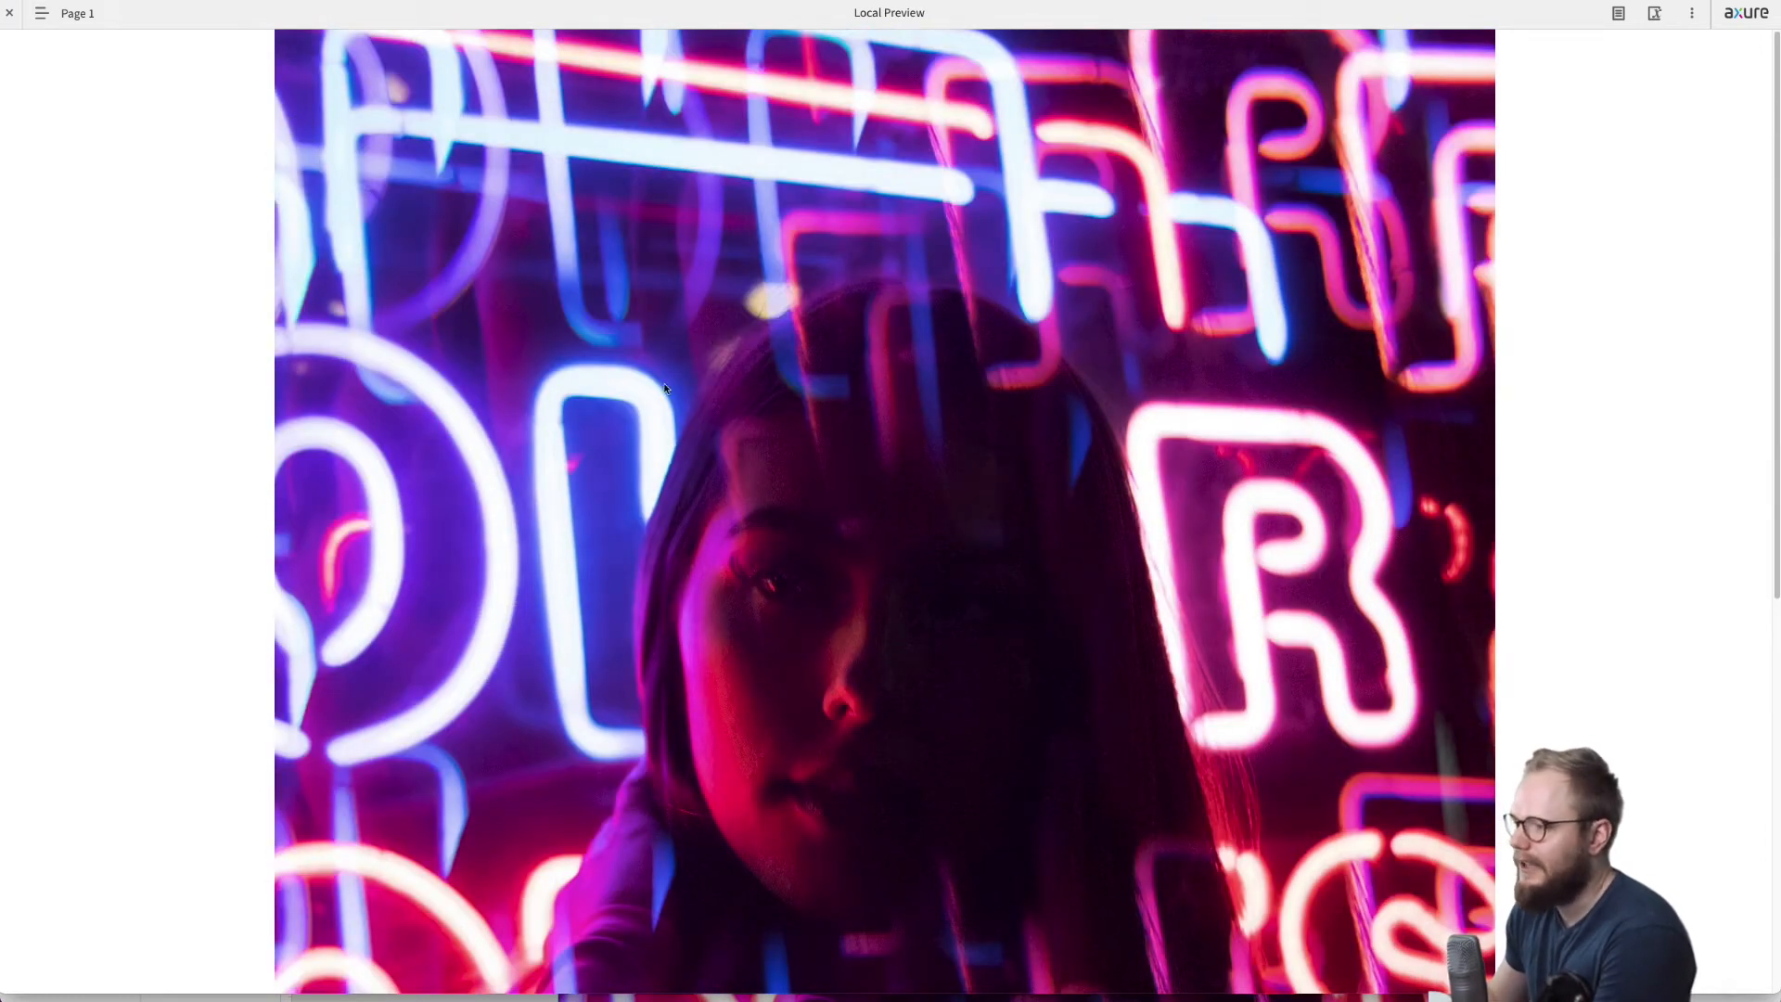
scroll(down, 3)
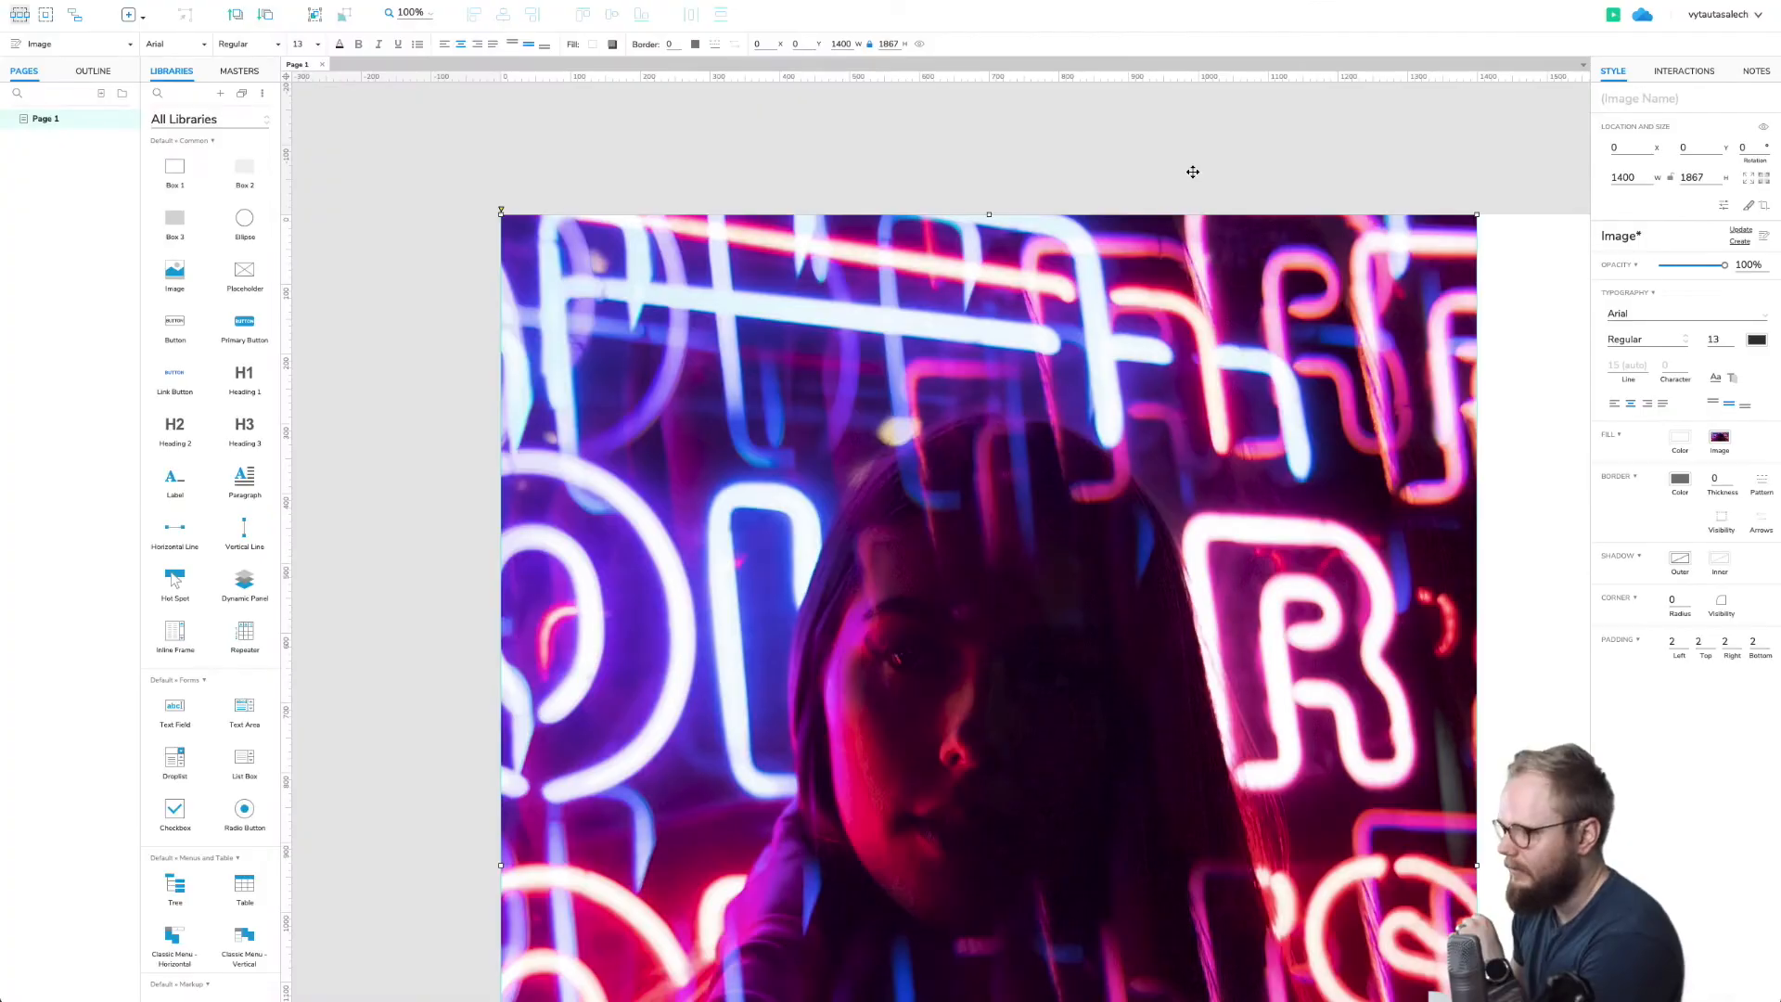
Delete the neon portrait image widget so Page 1 is blank
key(Delete)
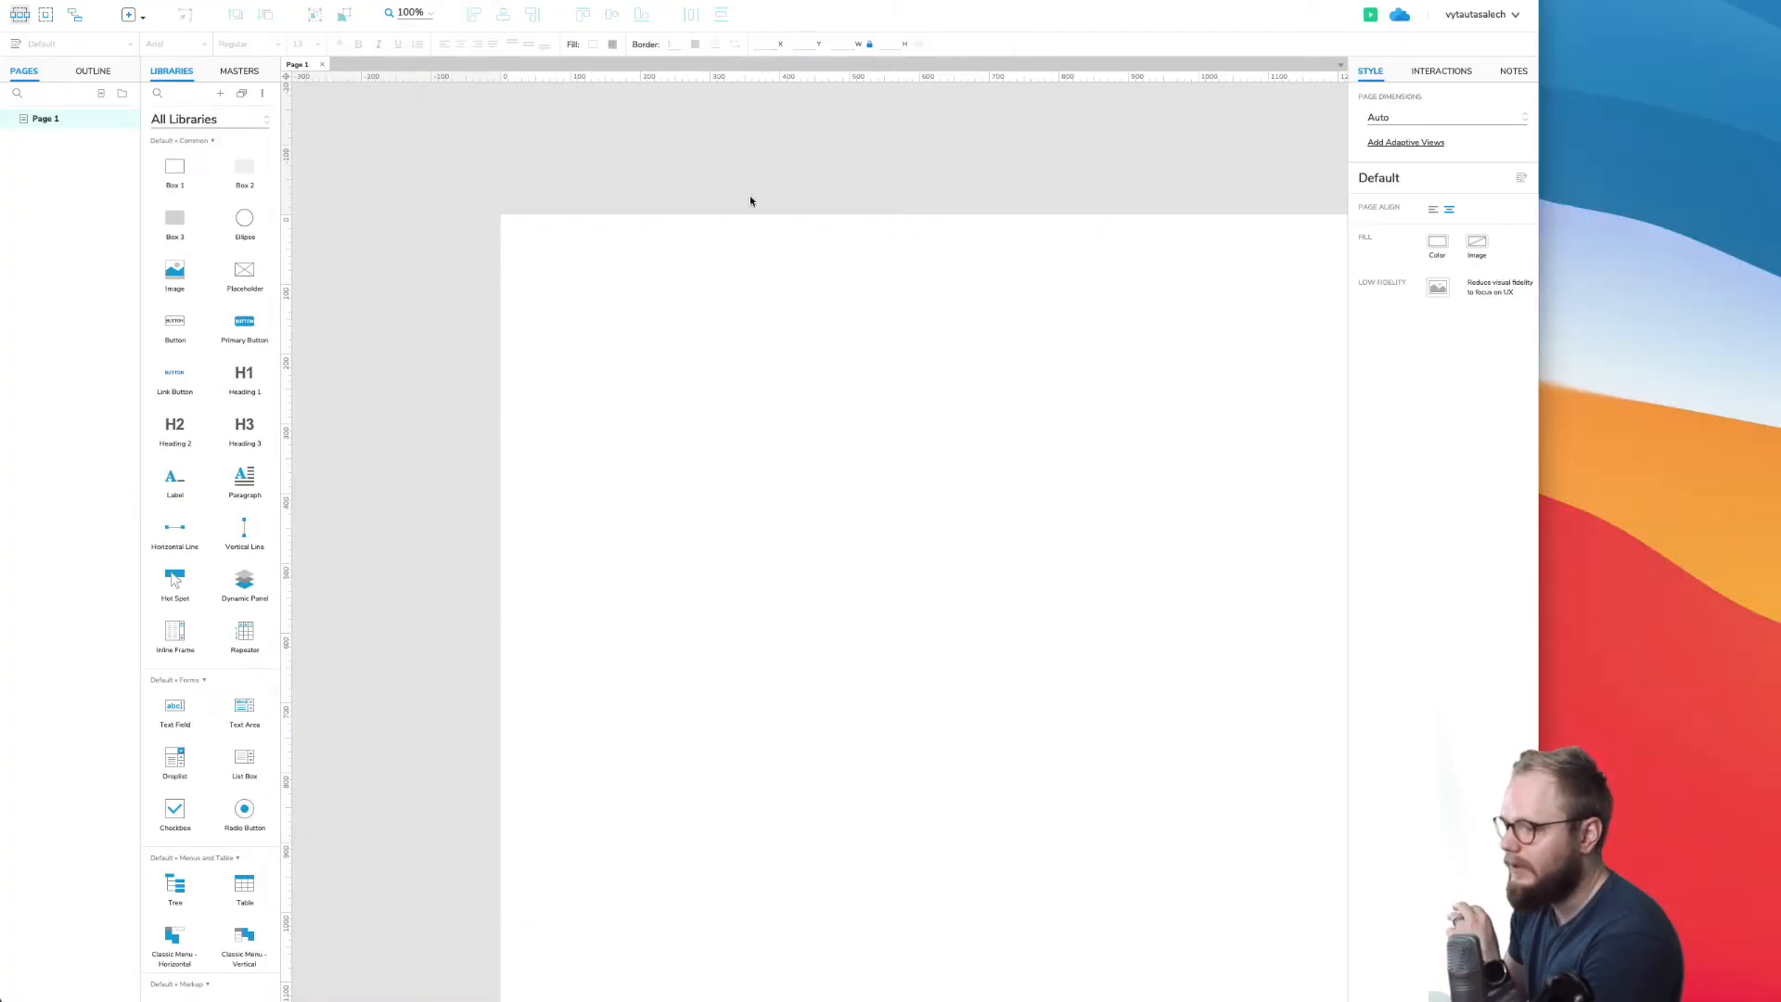
mouse_move(574, 235)
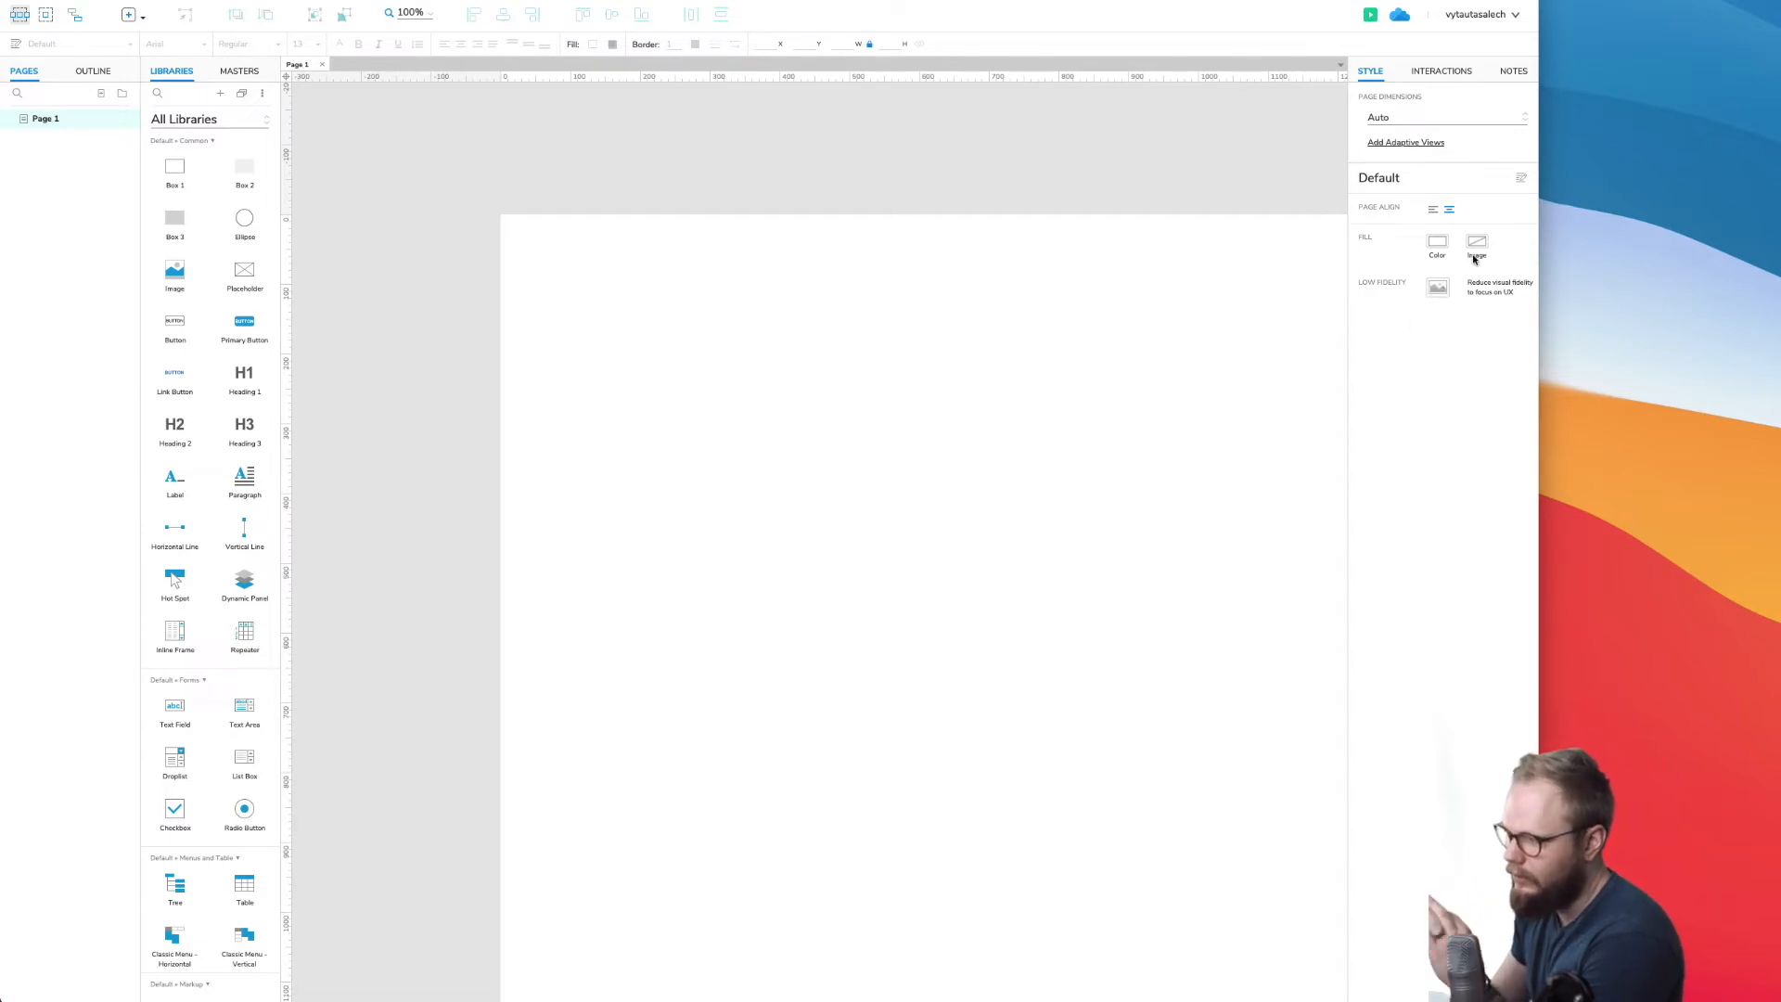
Set the page Fill image to the neon portrait jpg, accepting the optimize warning
click(1477, 247)
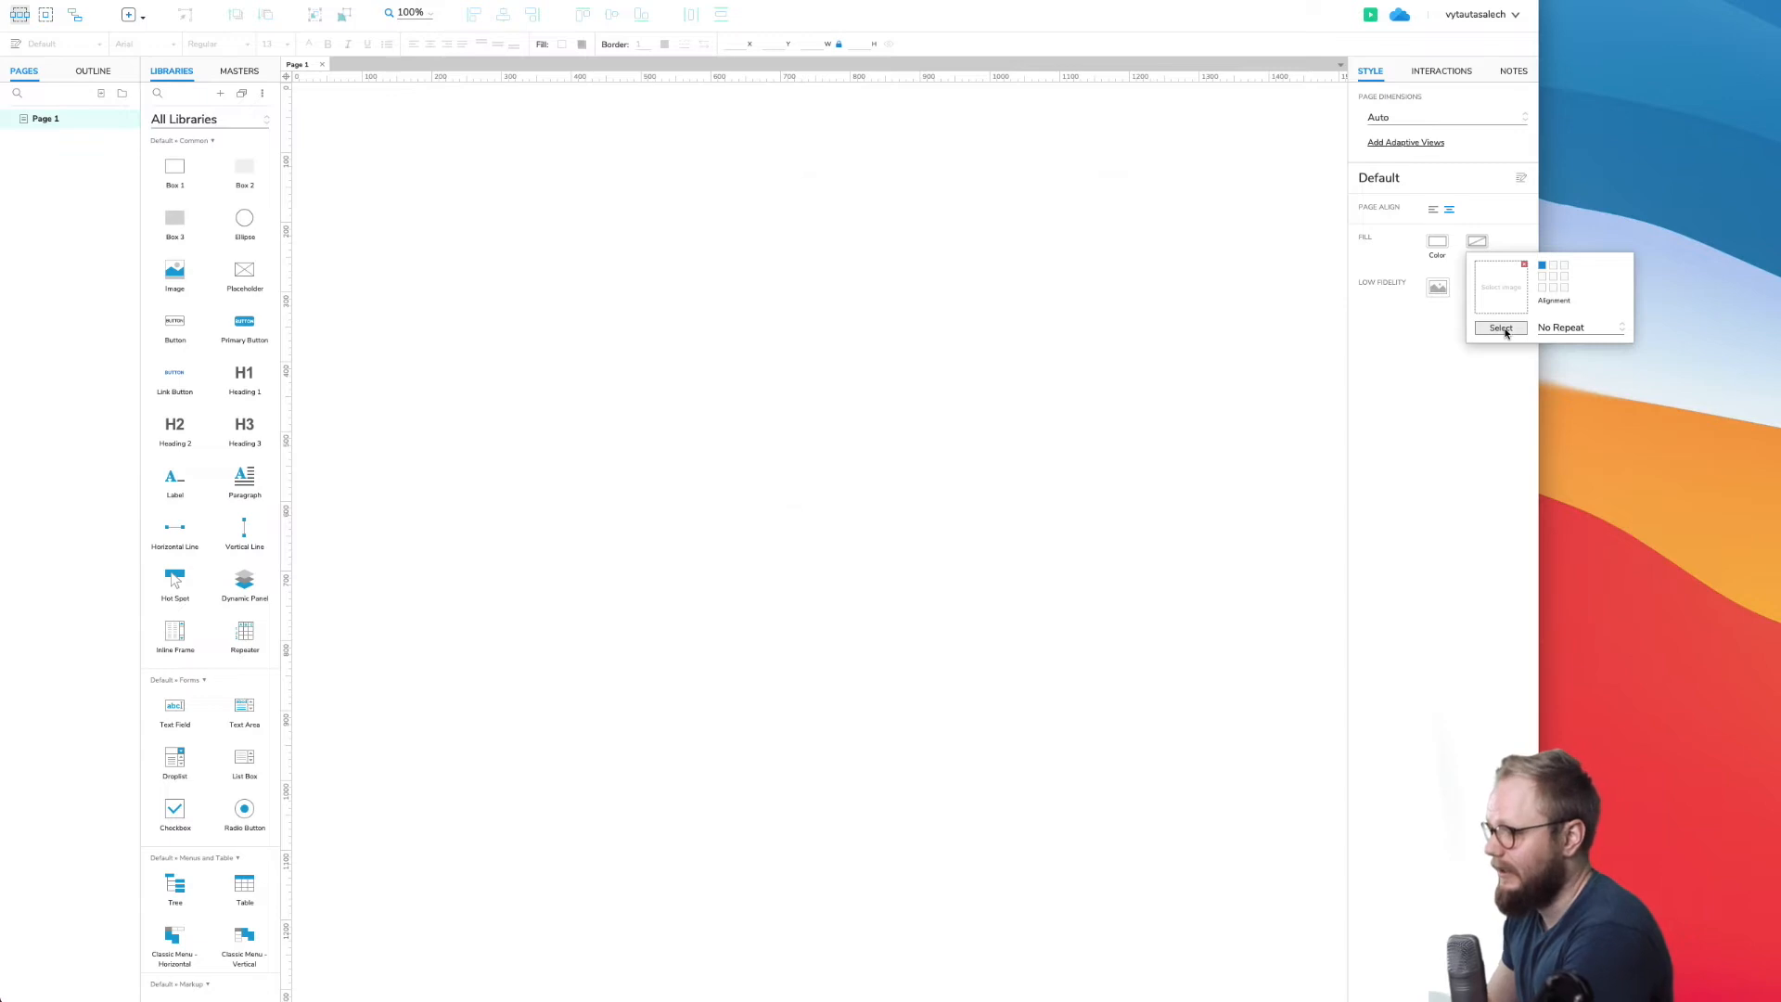
click(1501, 327)
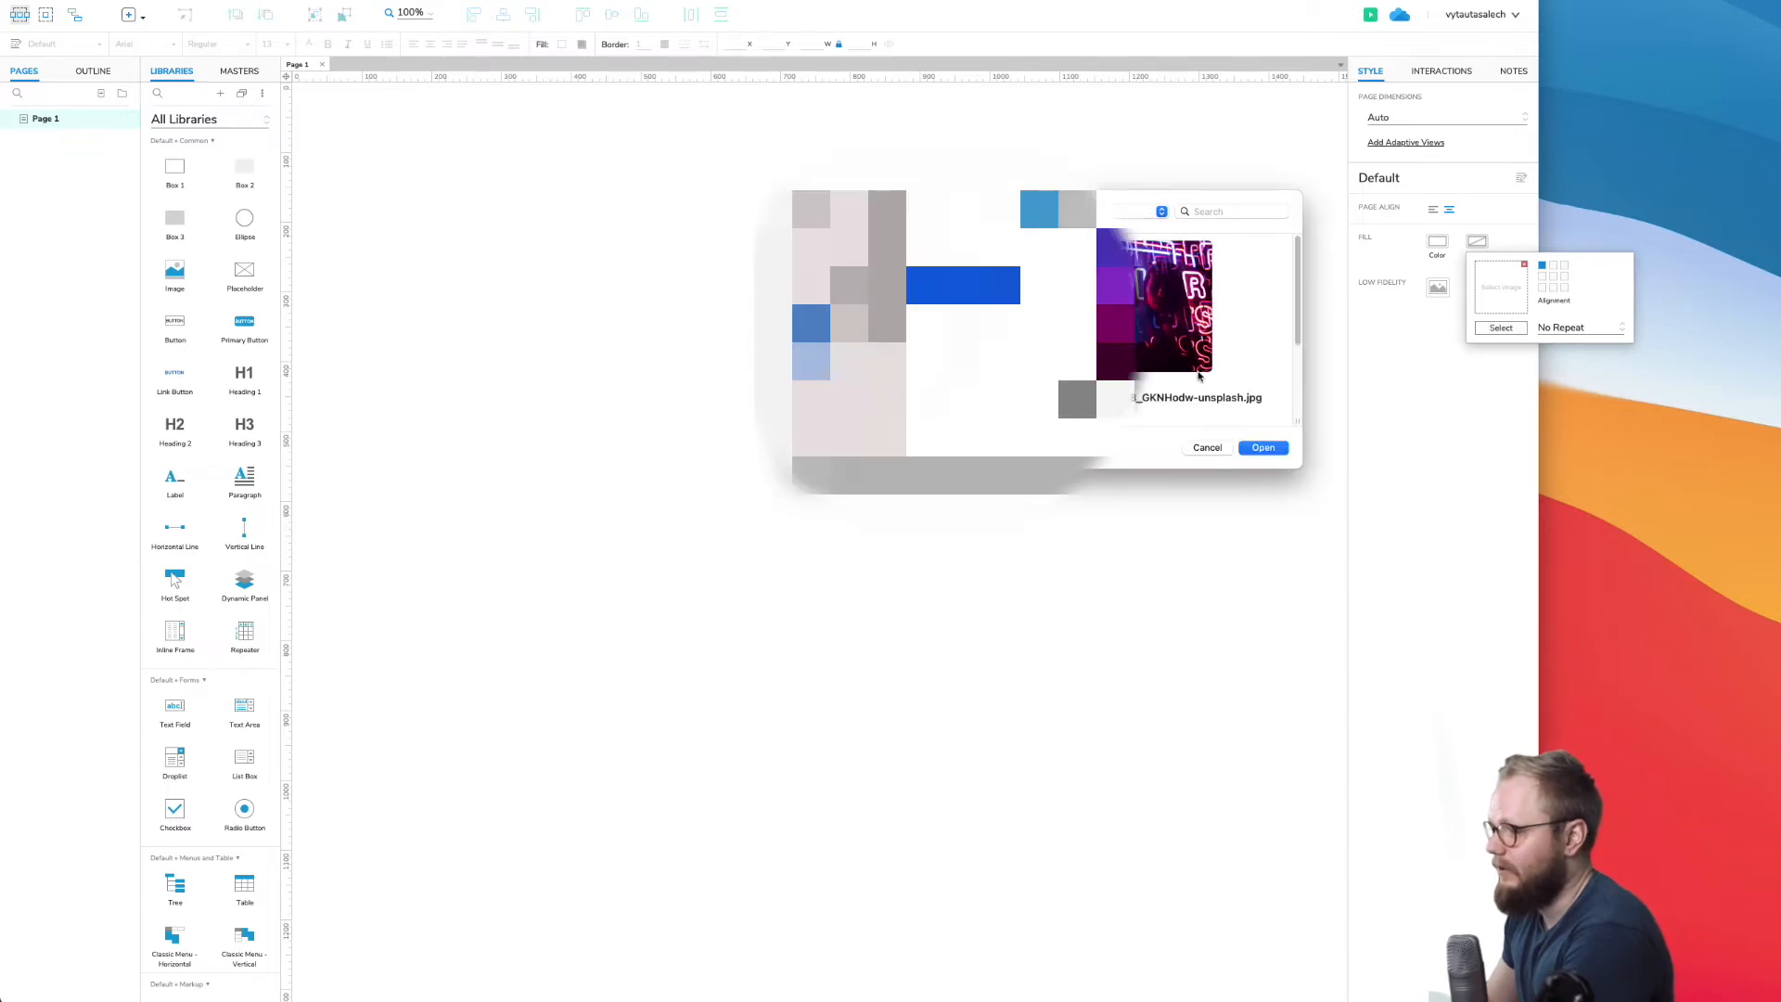
click(1262, 447)
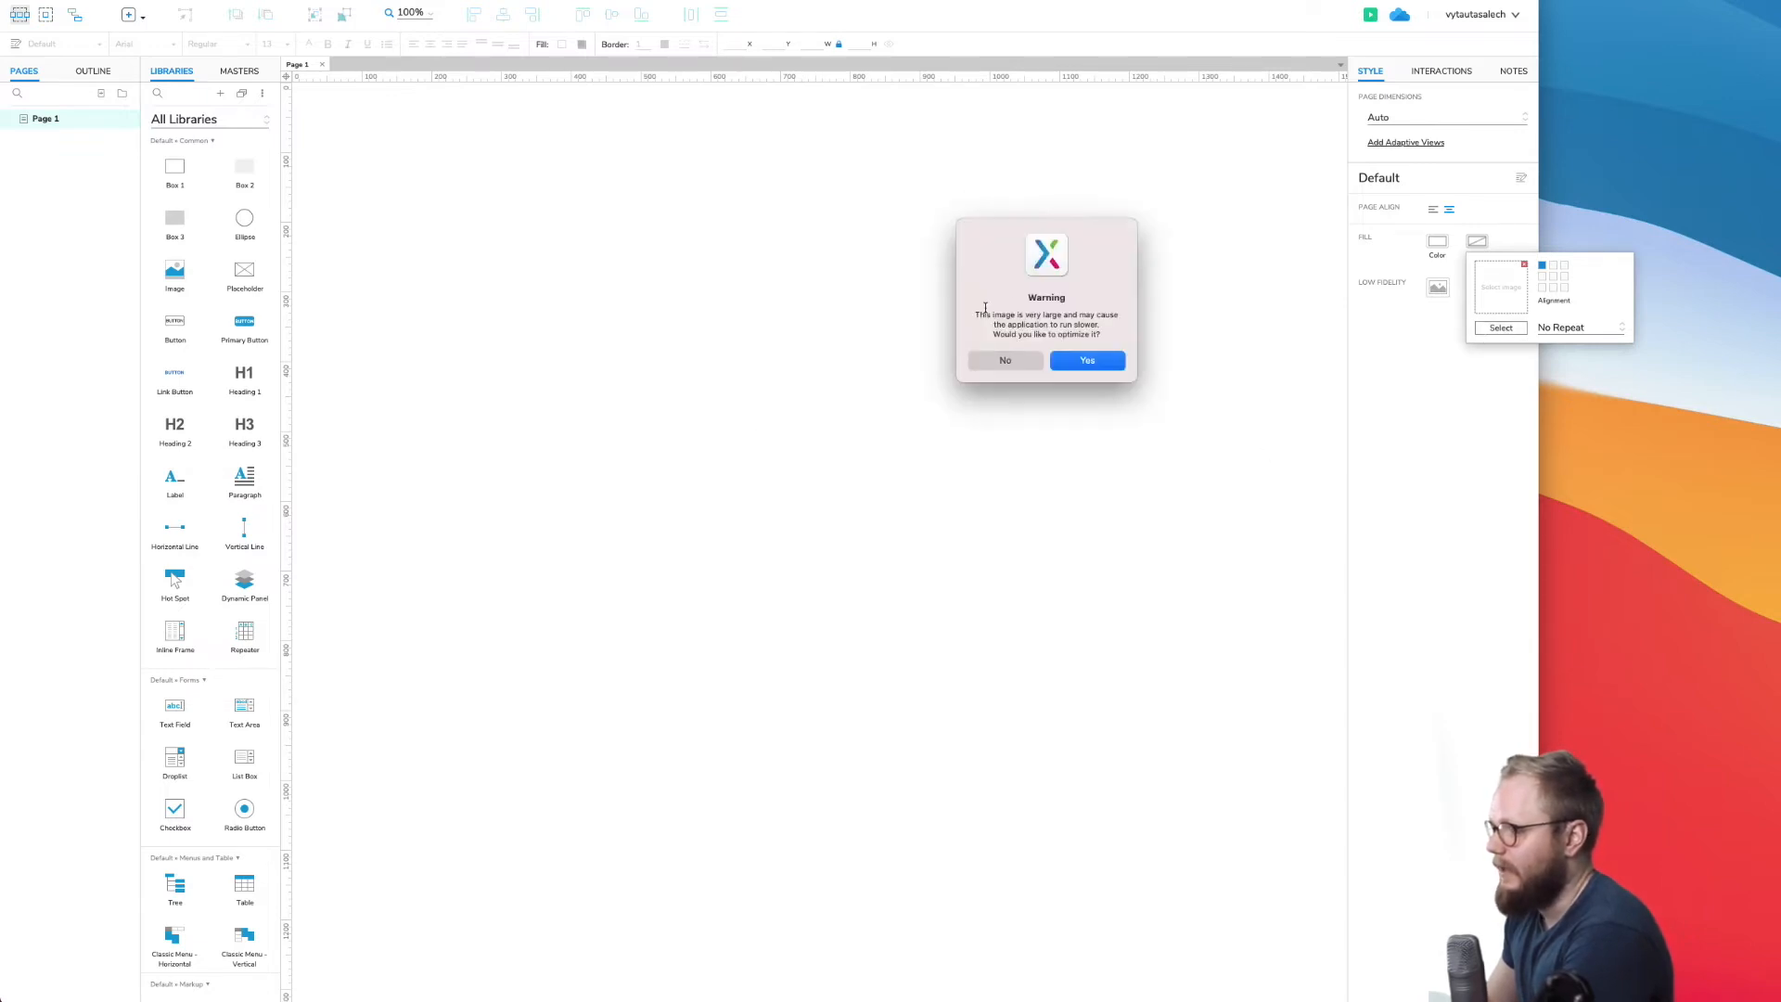
mouse_move(1062, 228)
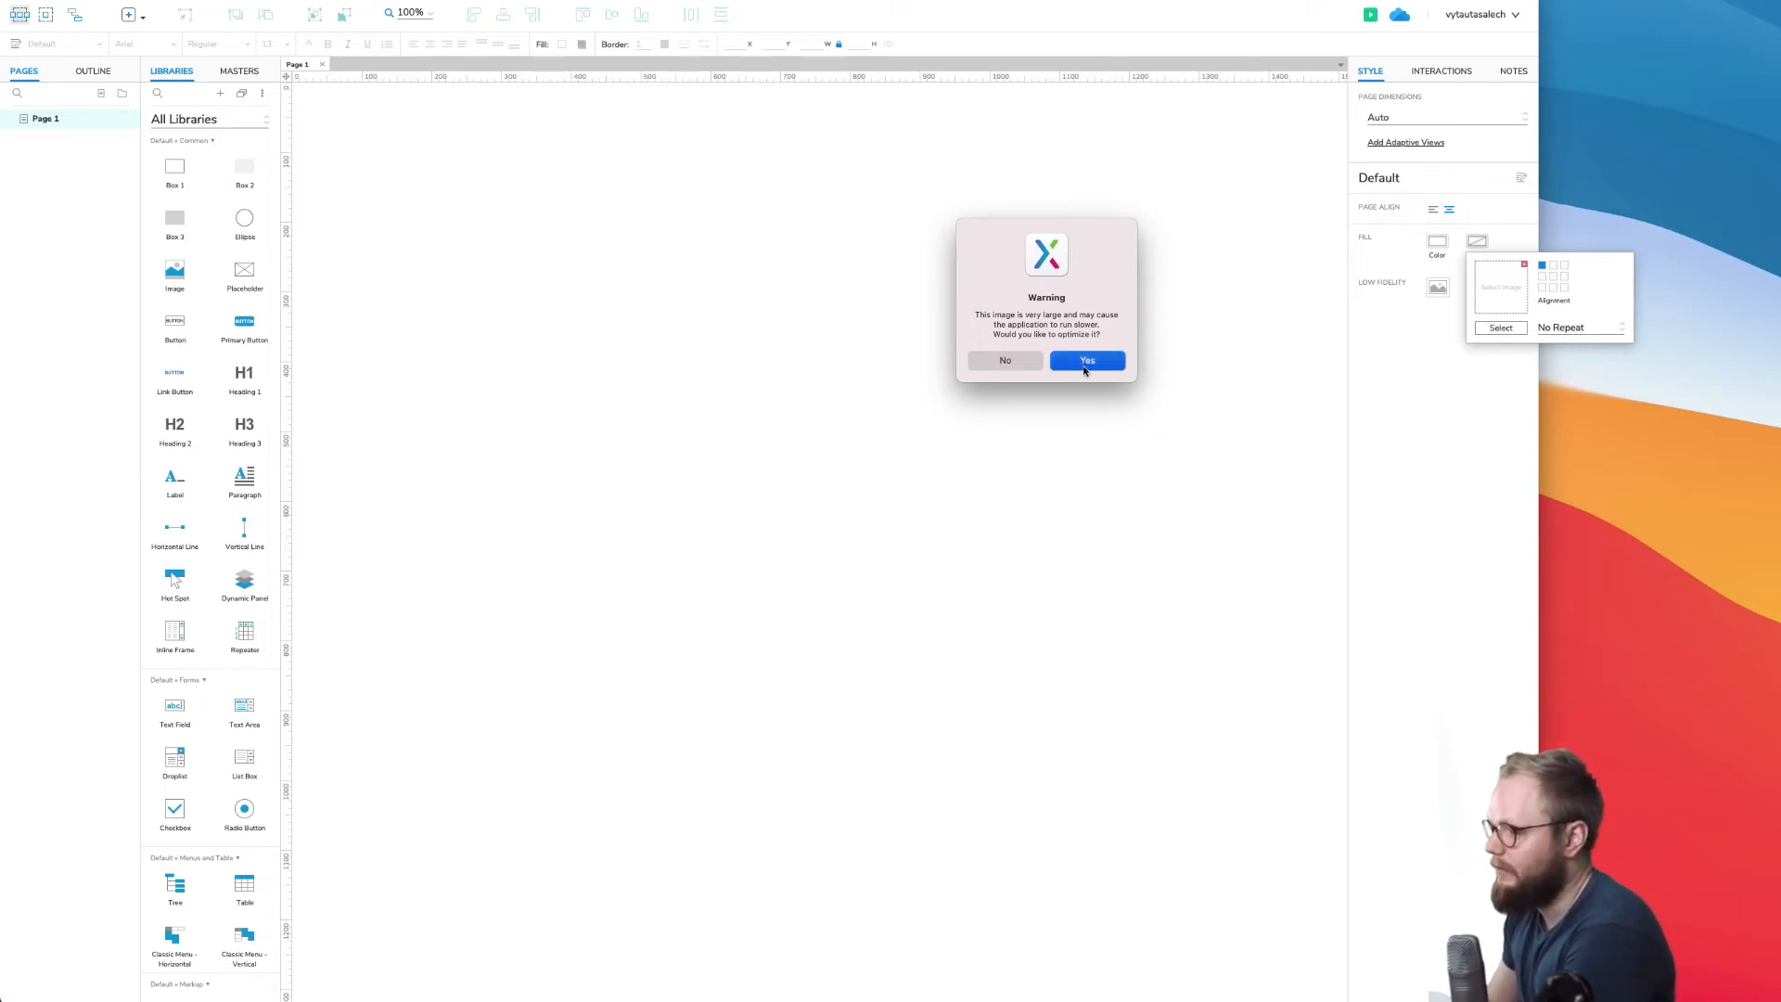
click(1085, 360)
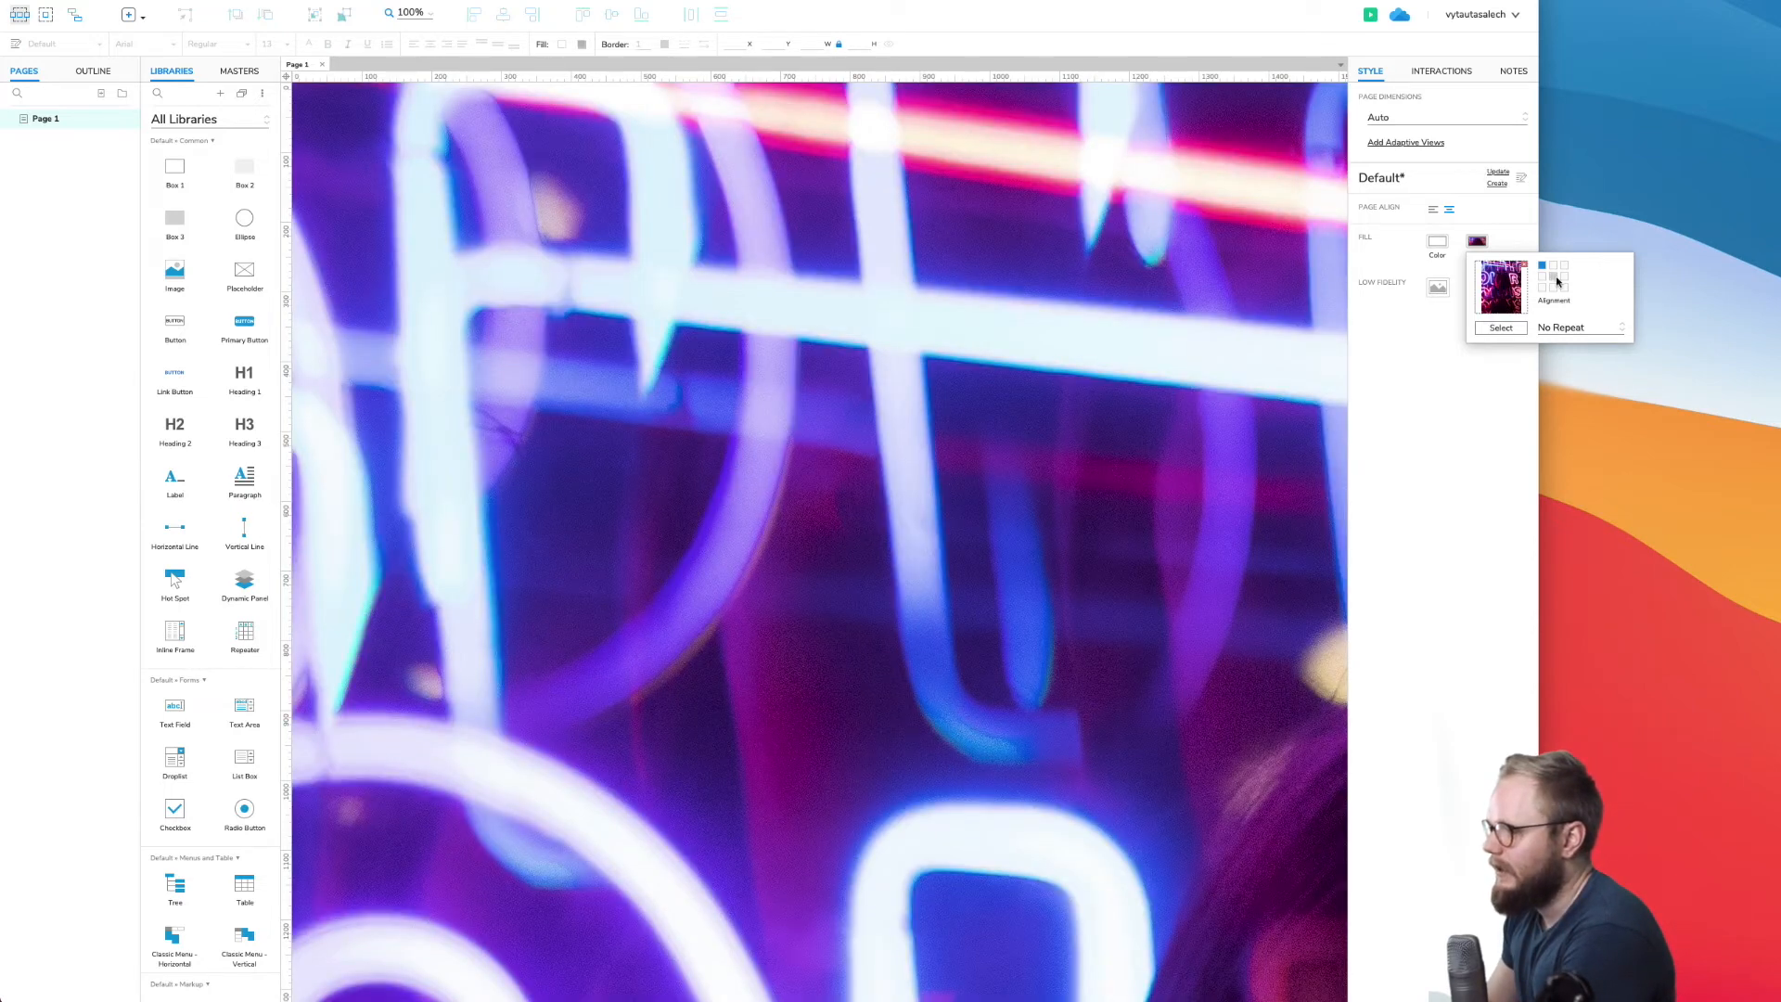
Set the background image repeat to Stretch to Cover and preview Page 1 in the browser
click(1555, 282)
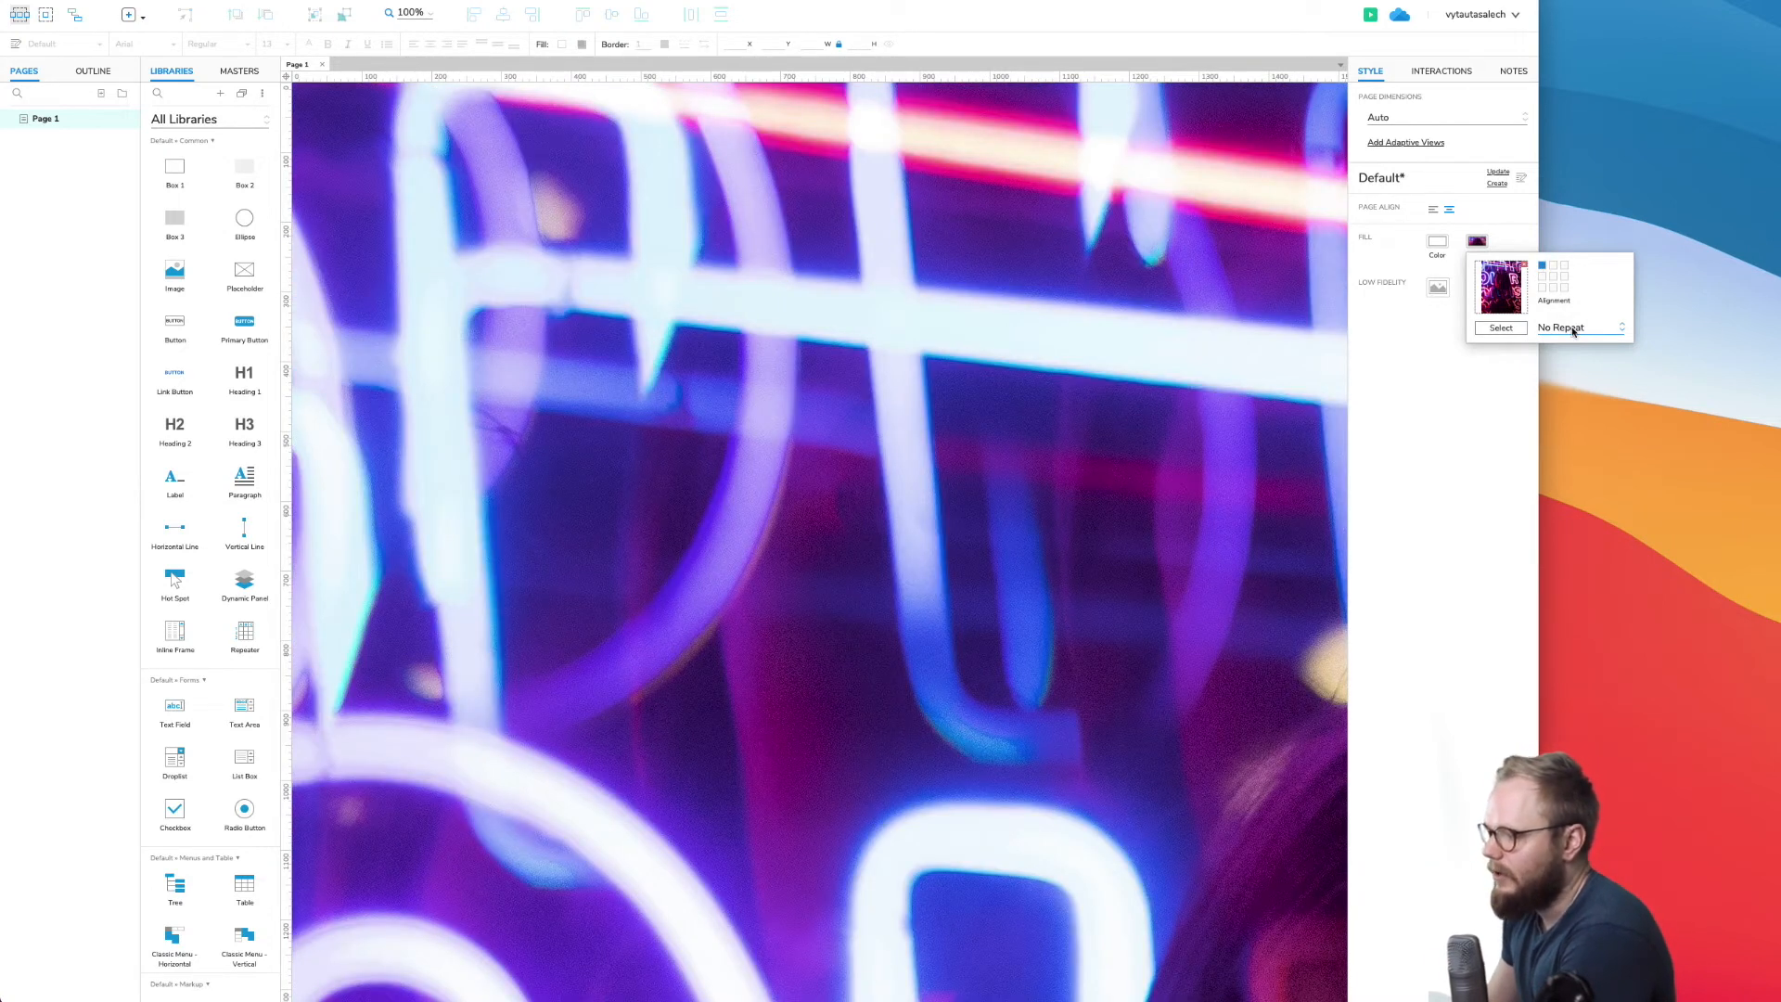
click(1579, 326)
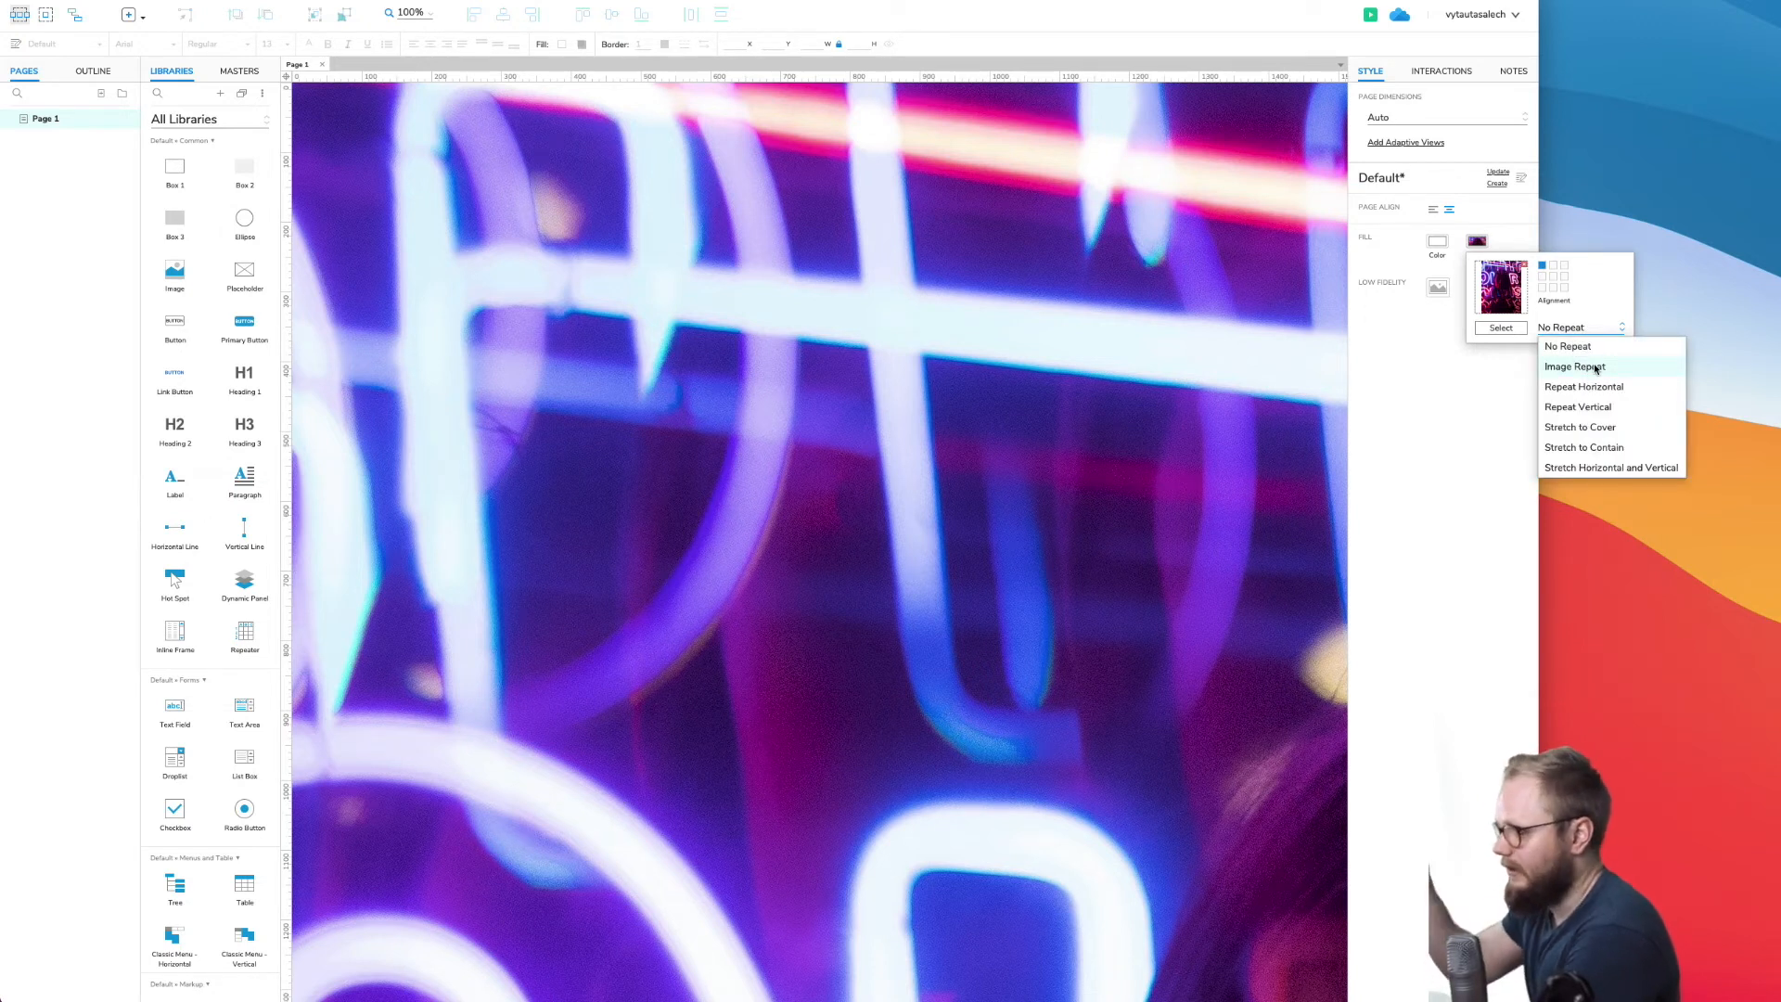
mouse_move(1583, 386)
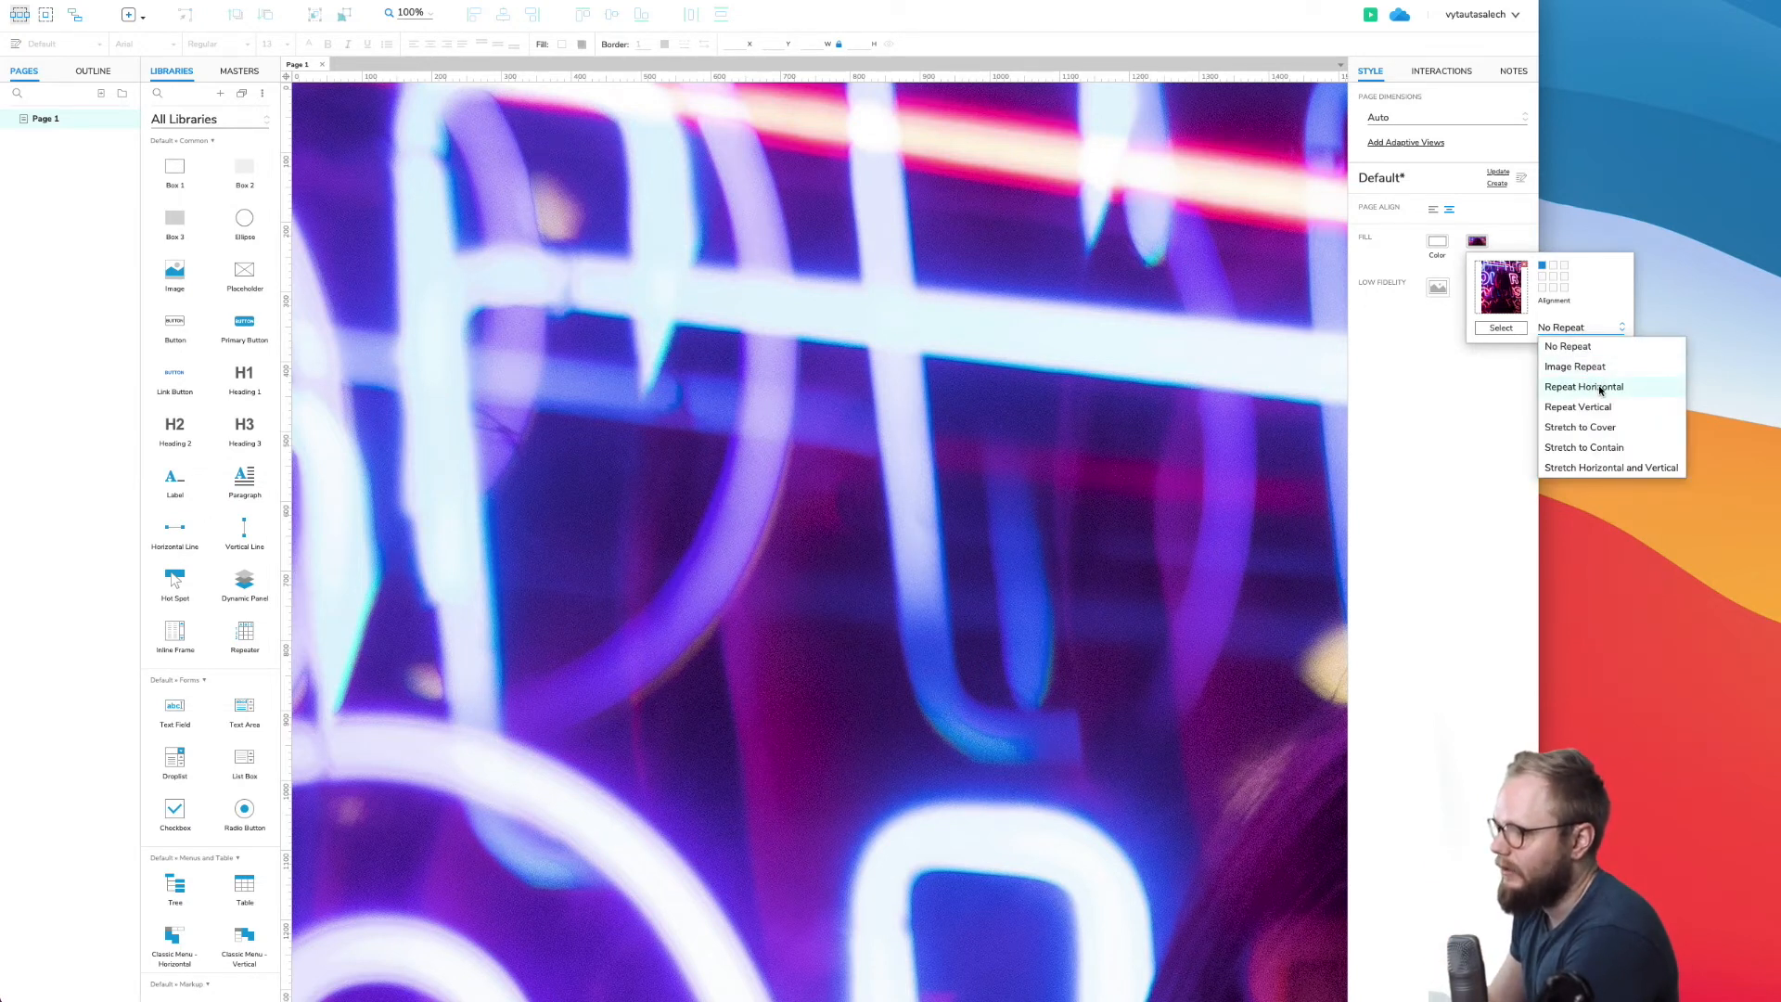
mouse_move(1583, 448)
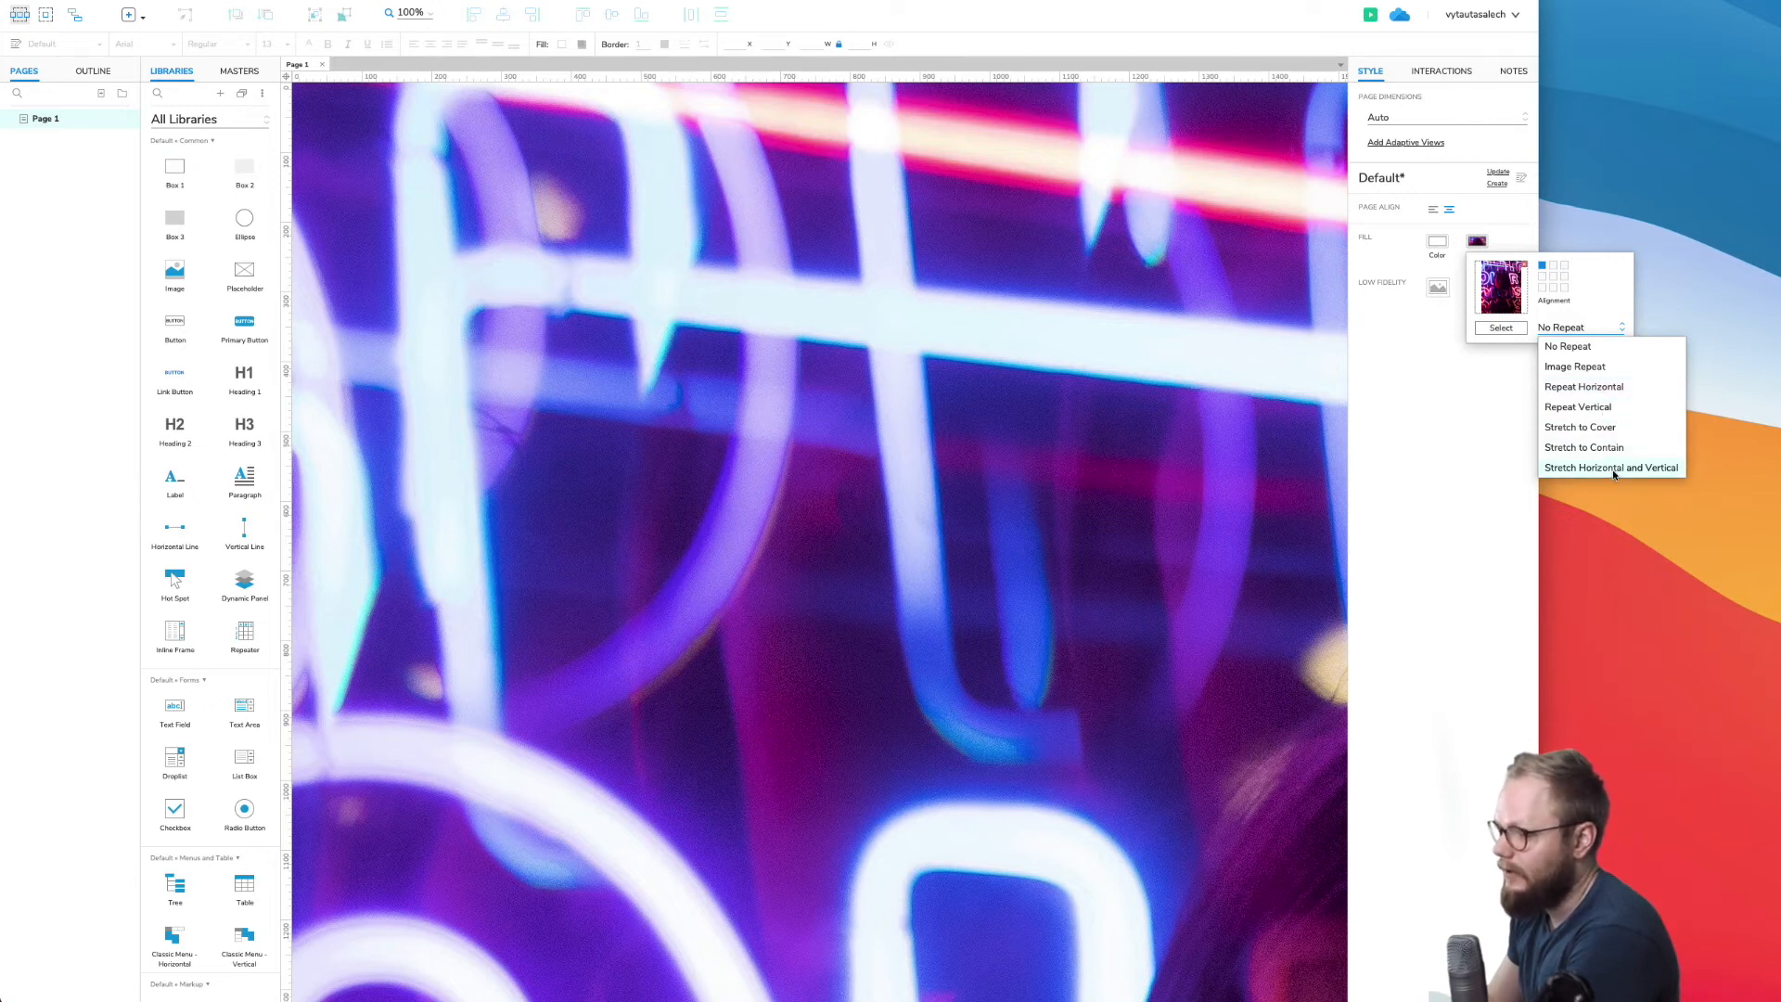
mouse_move(1583, 447)
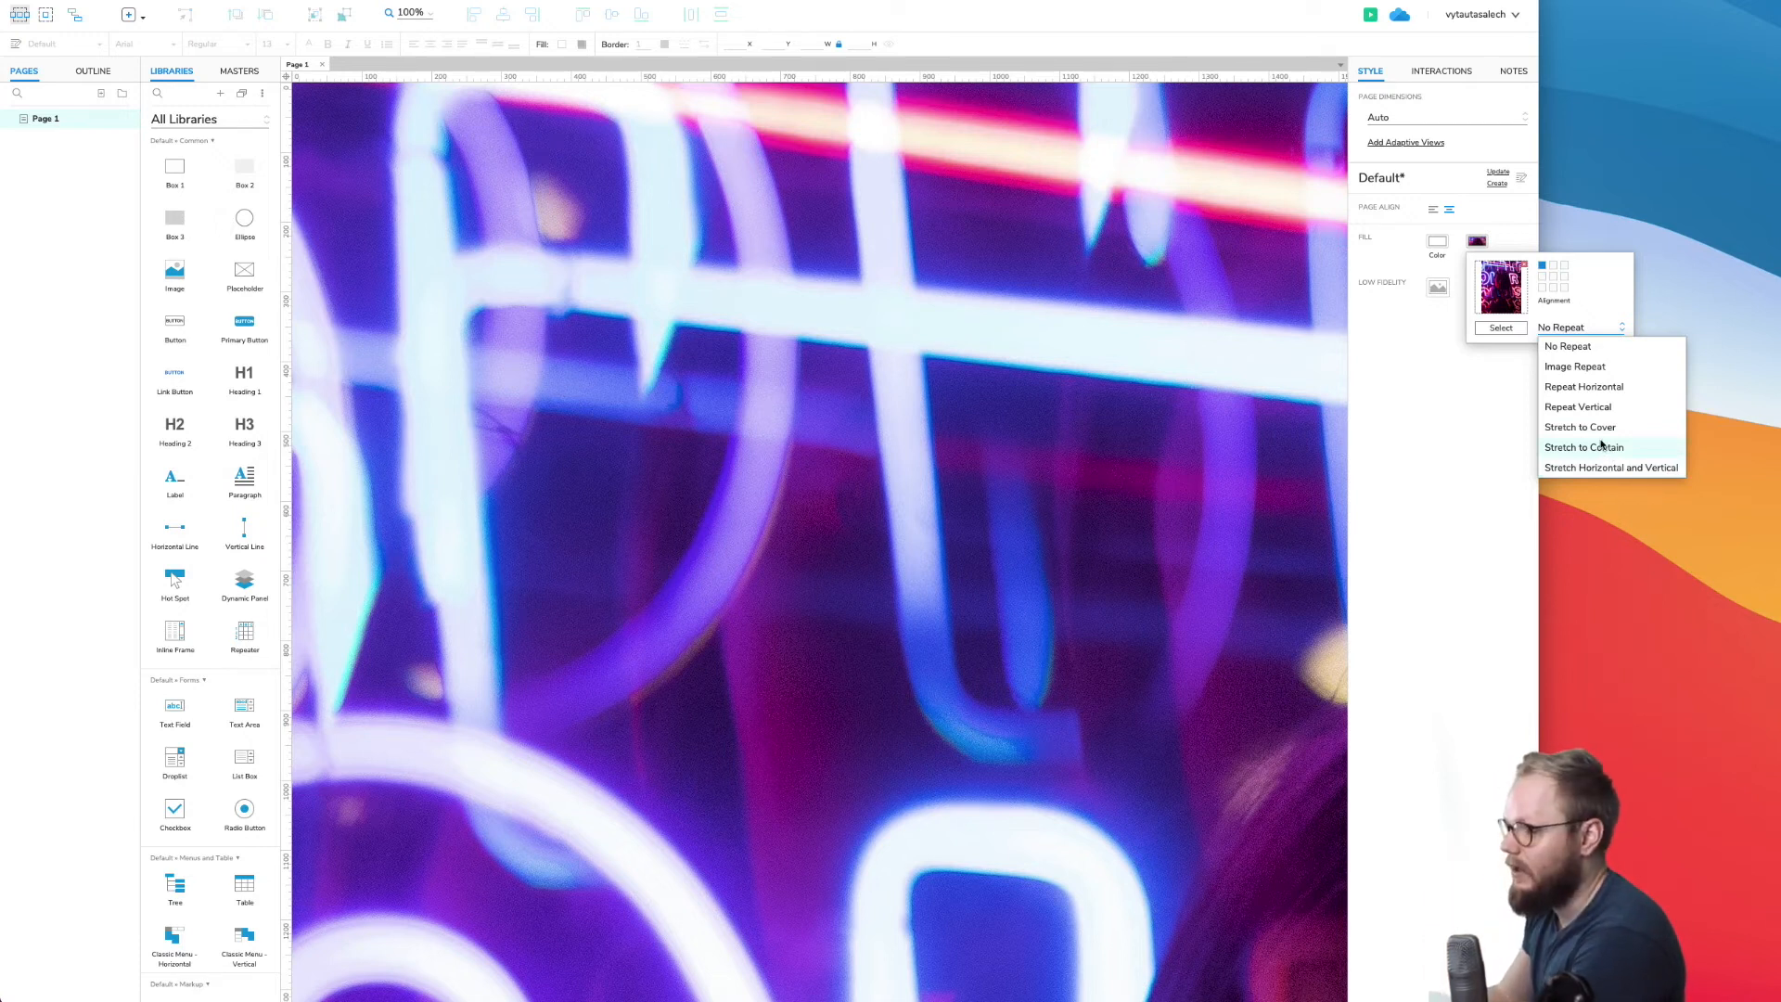
mouse_move(1579, 426)
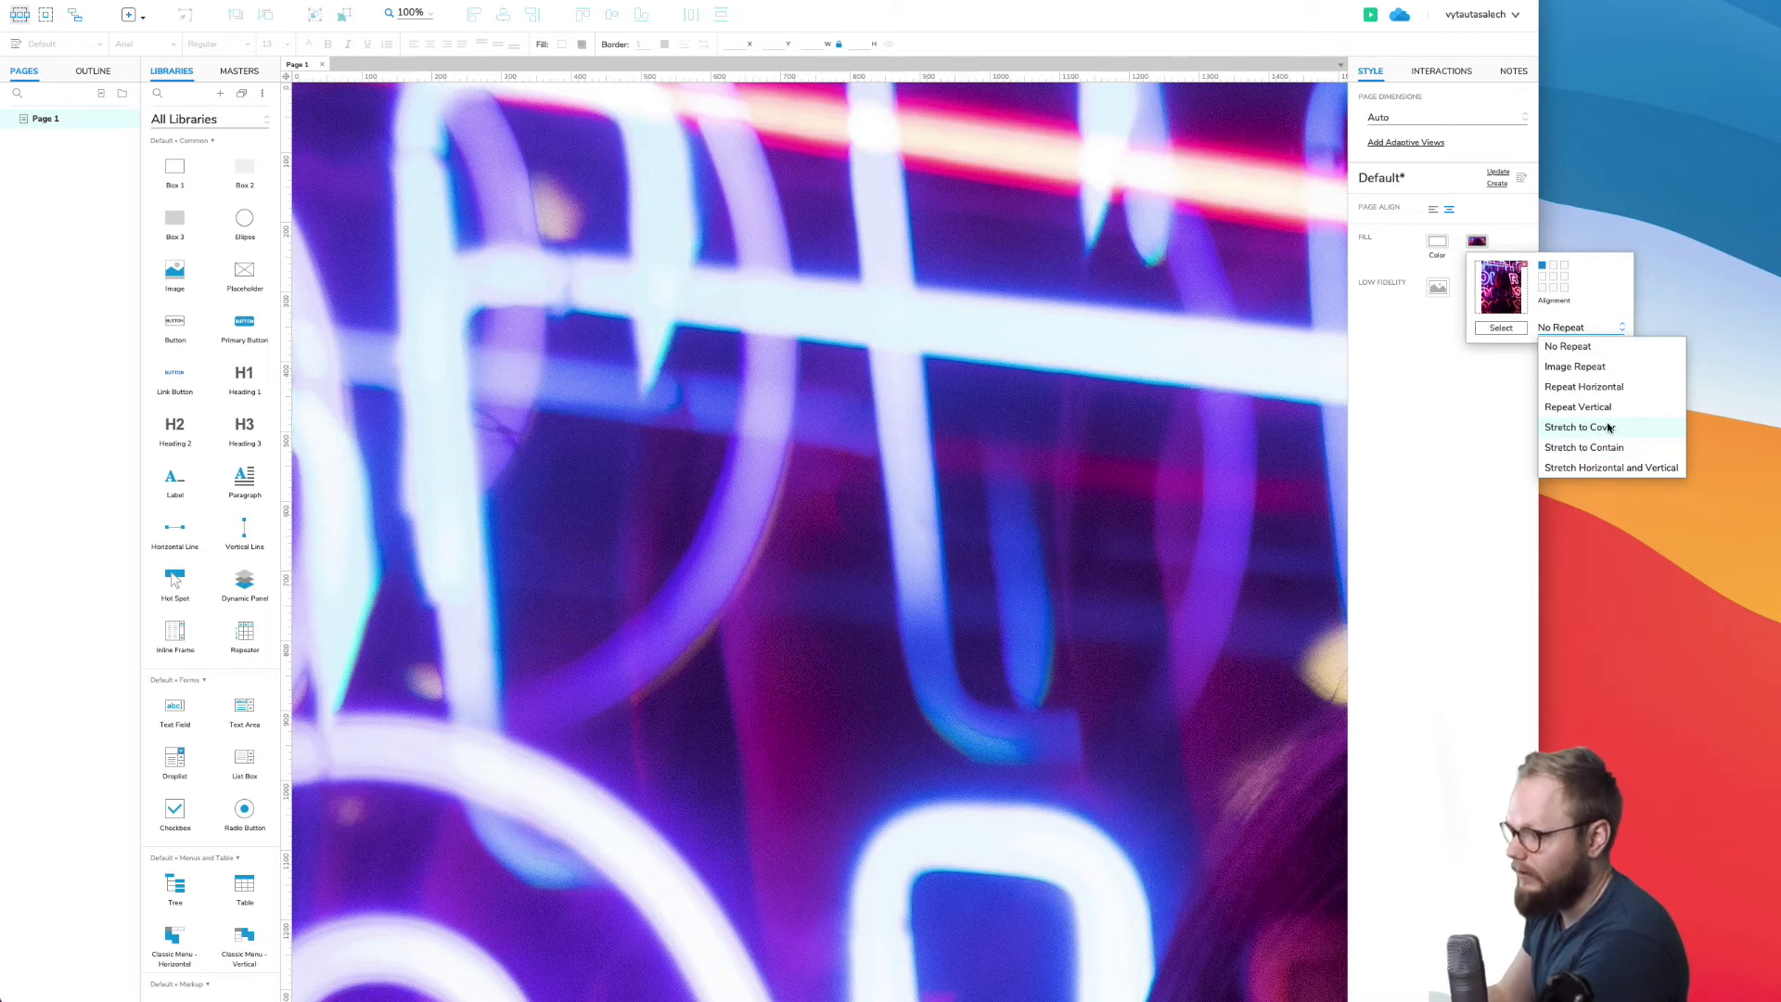
click(1577, 427)
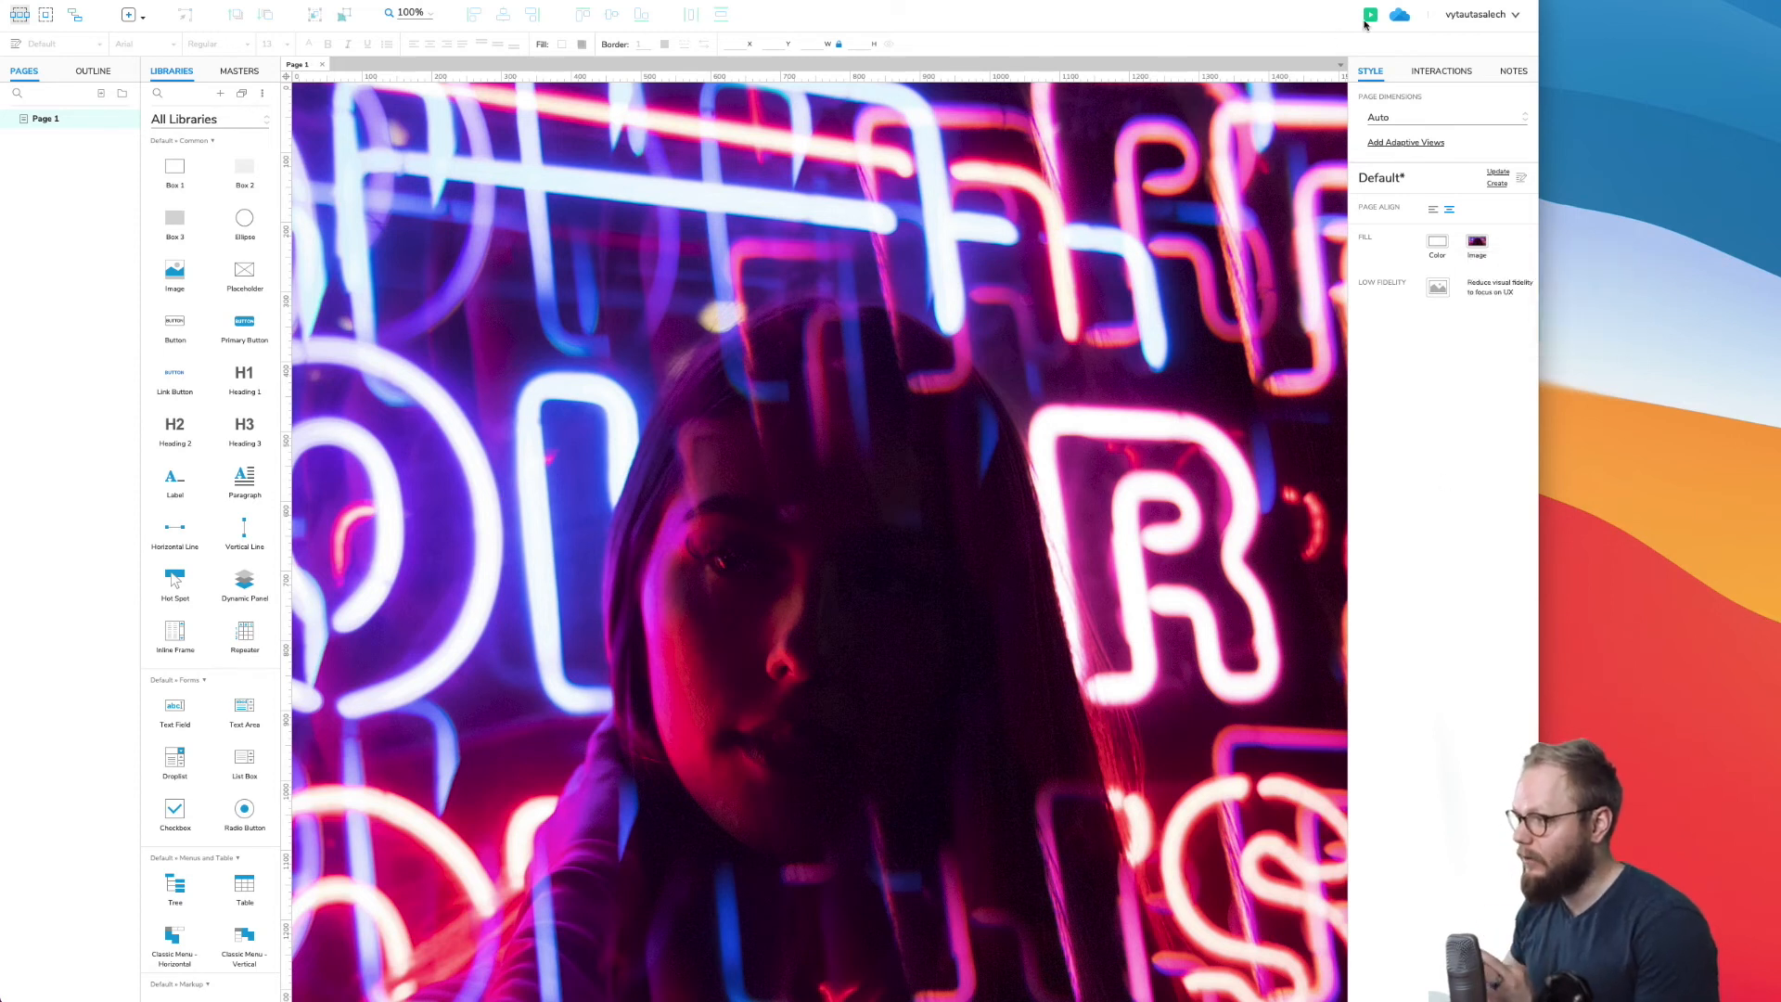
click(1369, 13)
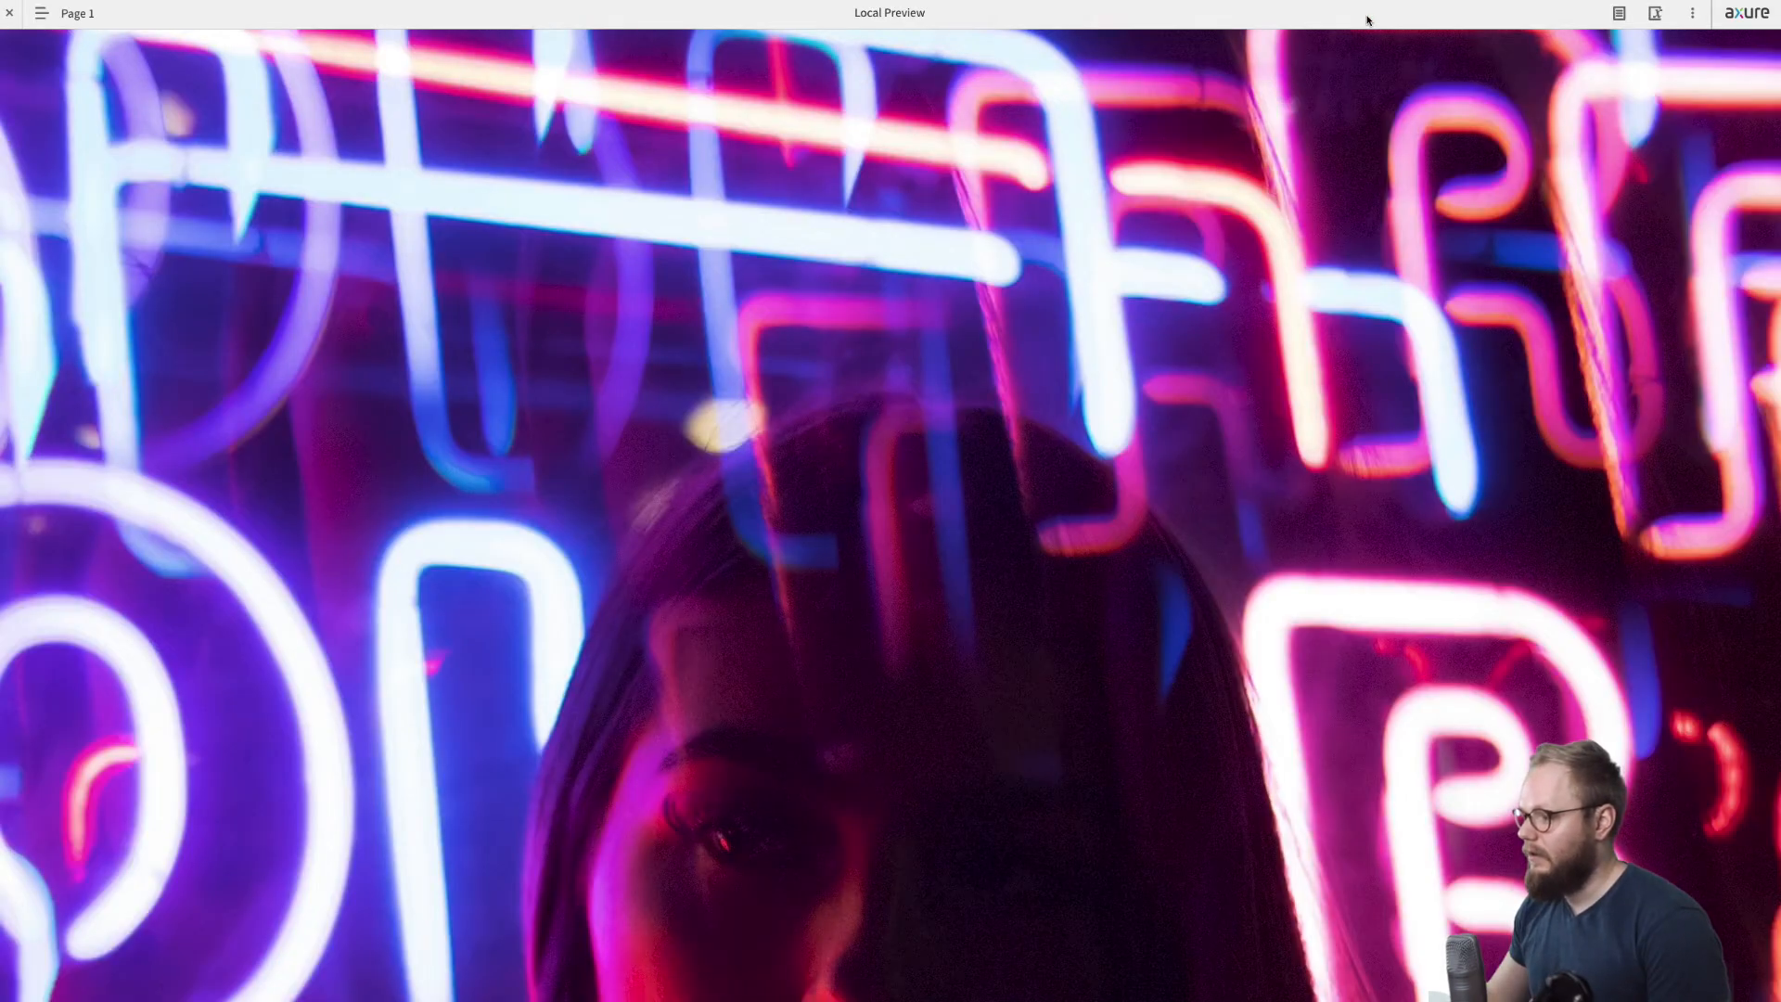